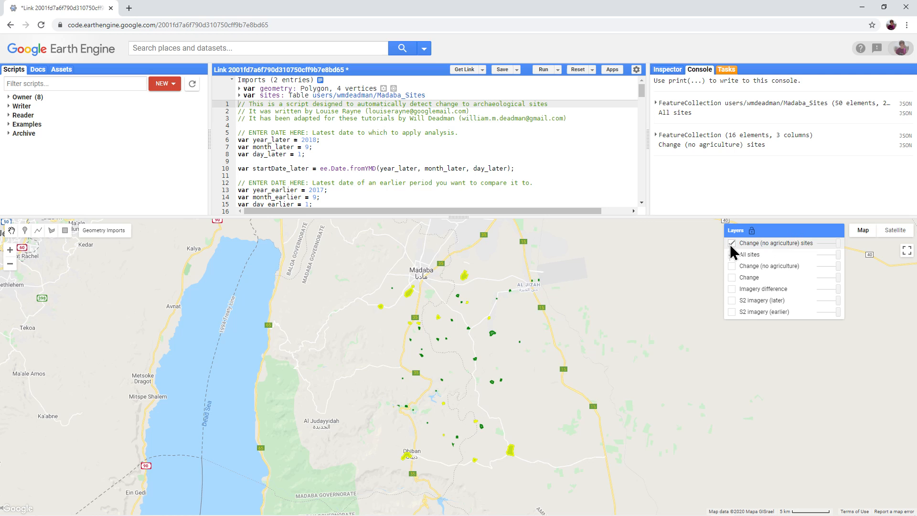
# Hide the yellow changed-sites polygons and the All sites polygons, leaving the bare Madaba base map
pyautogui.click(732, 254)
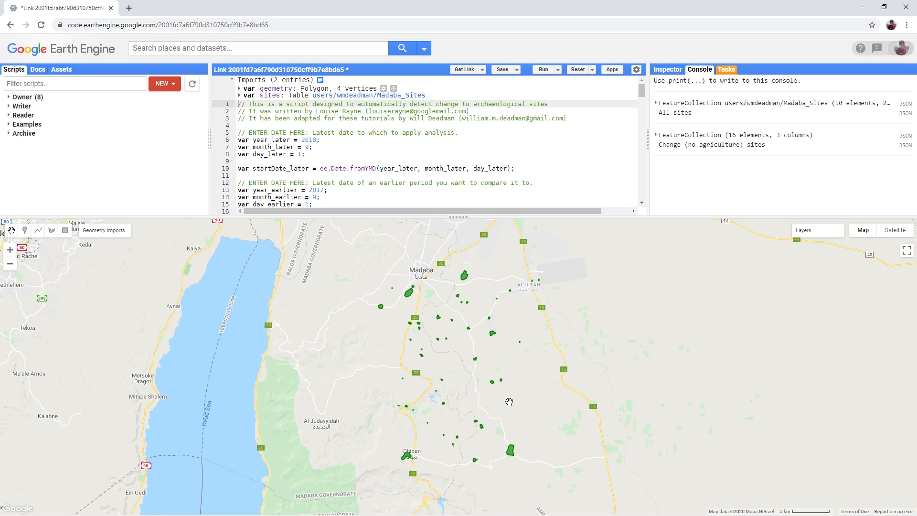
pyautogui.moveTo(515, 411)
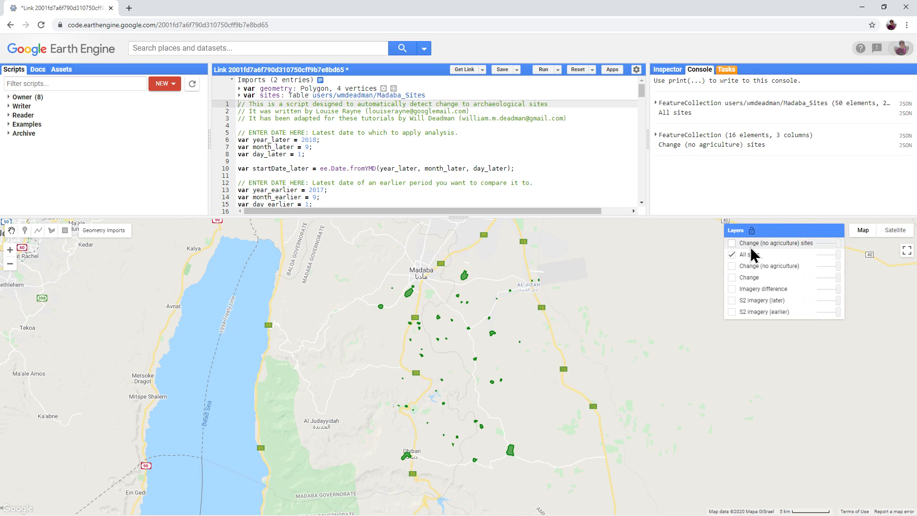
pyautogui.click(732, 254)
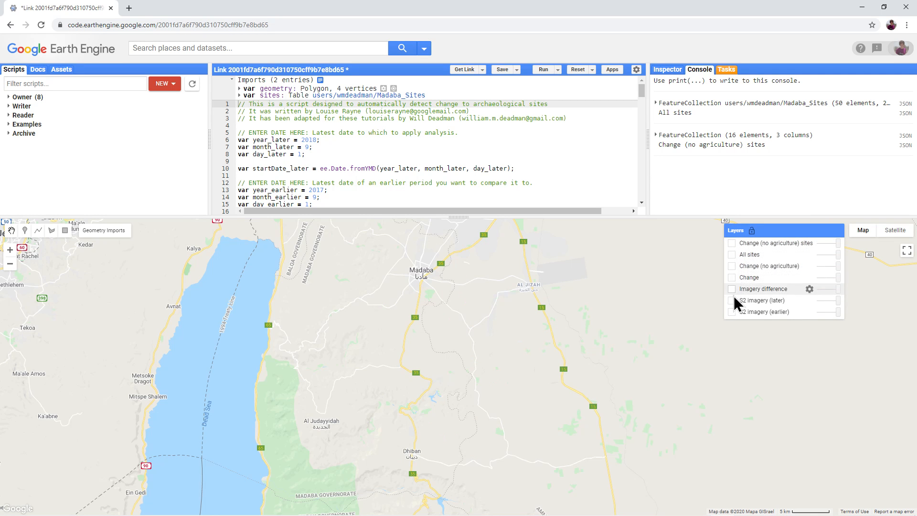
# Show 'S2 imagery (earlier)' and review the earlier-date variables with year_earlier = 2017
pyautogui.click(733, 311)
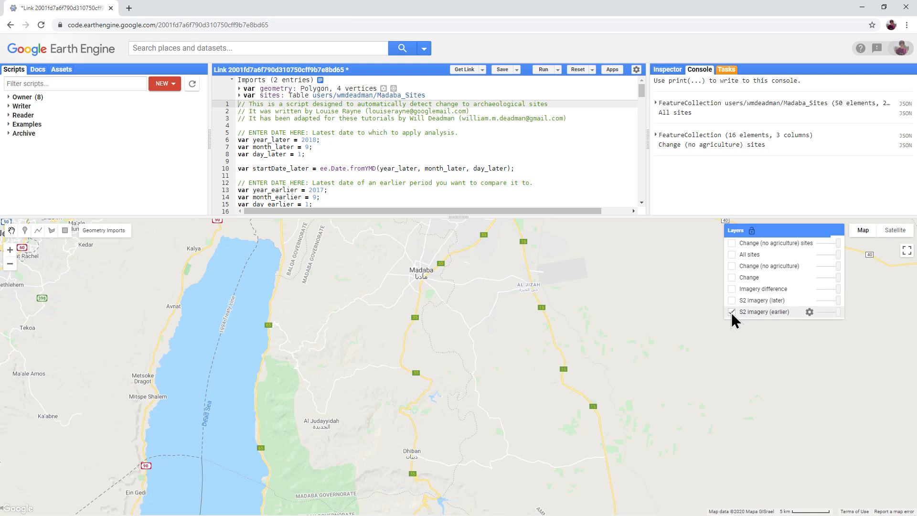
pyautogui.click(732, 312)
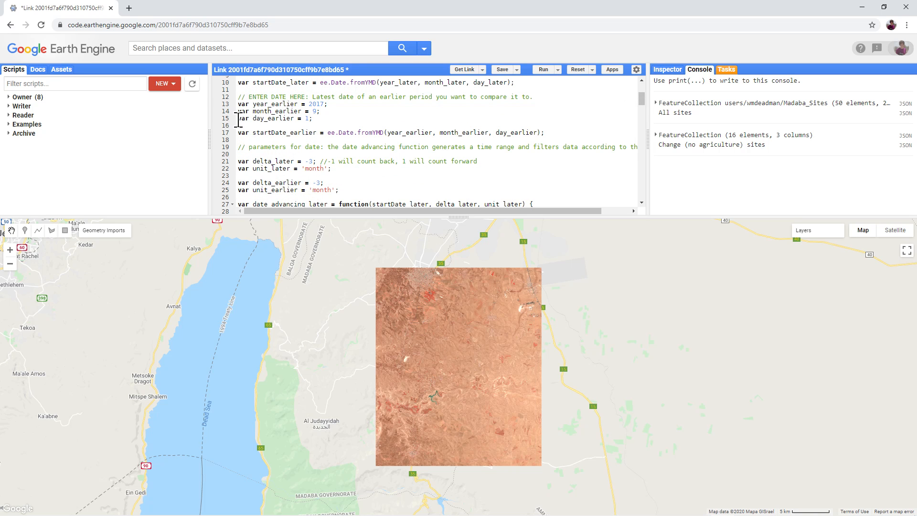
pyautogui.moveTo(235, 192)
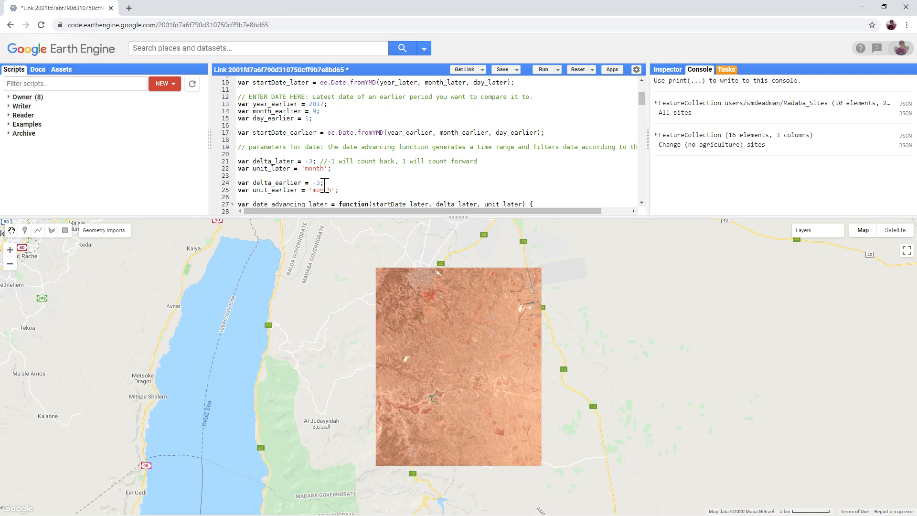
pyautogui.click(302, 105)
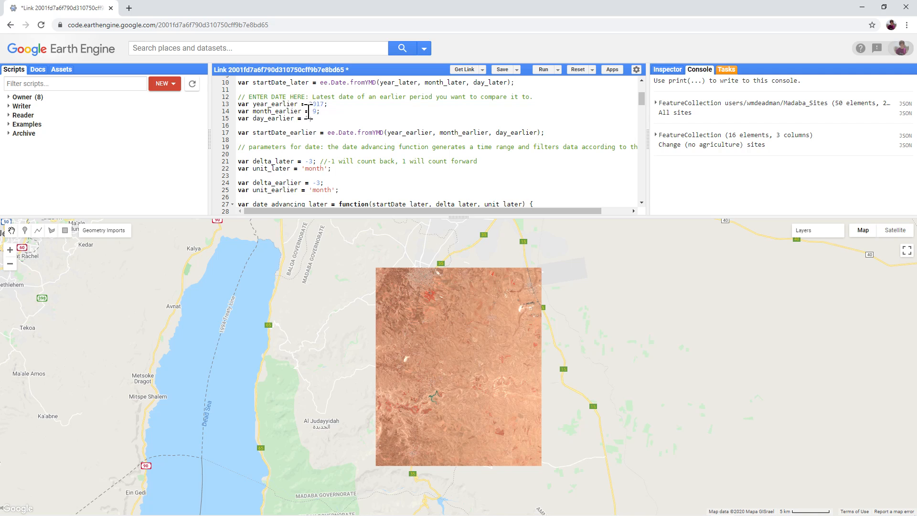
pyautogui.write('2017')
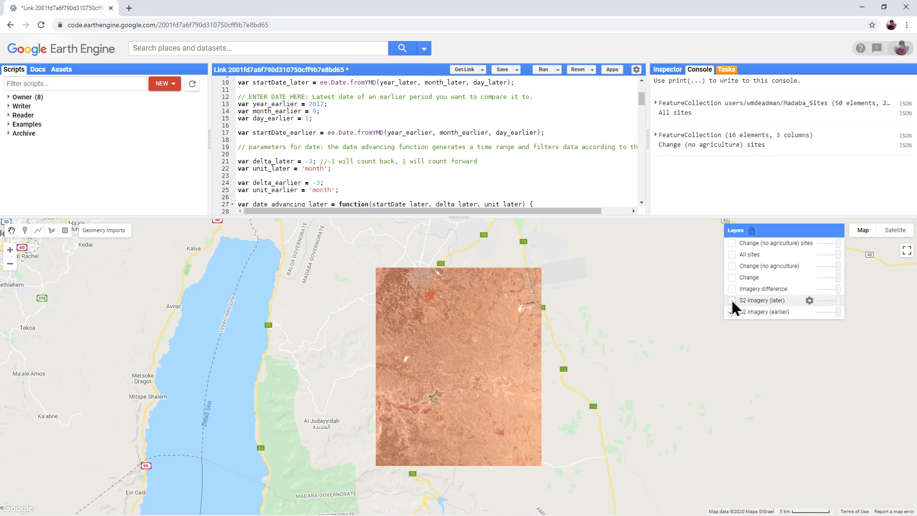
# Show 'S2 imagery (later)' and review the year_later, month_later and day_later variables for 2018
pyautogui.click(732, 300)
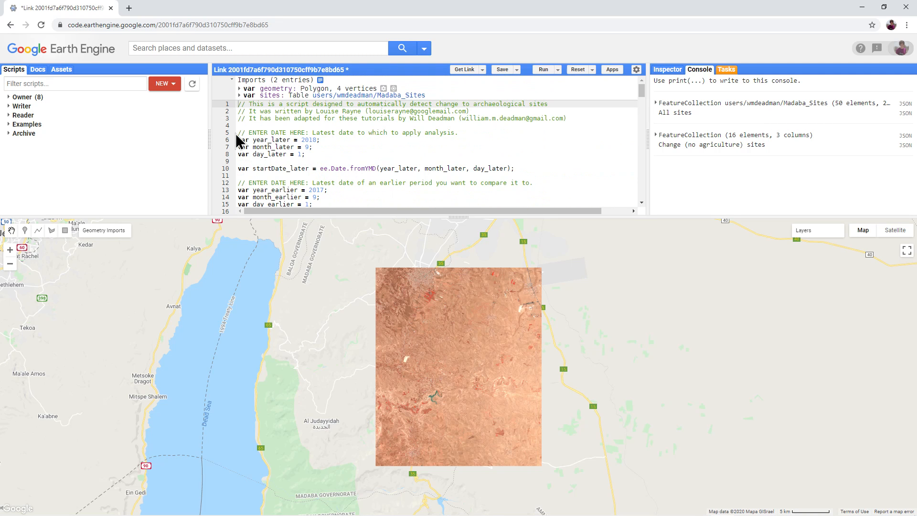
pyautogui.click(250, 154)
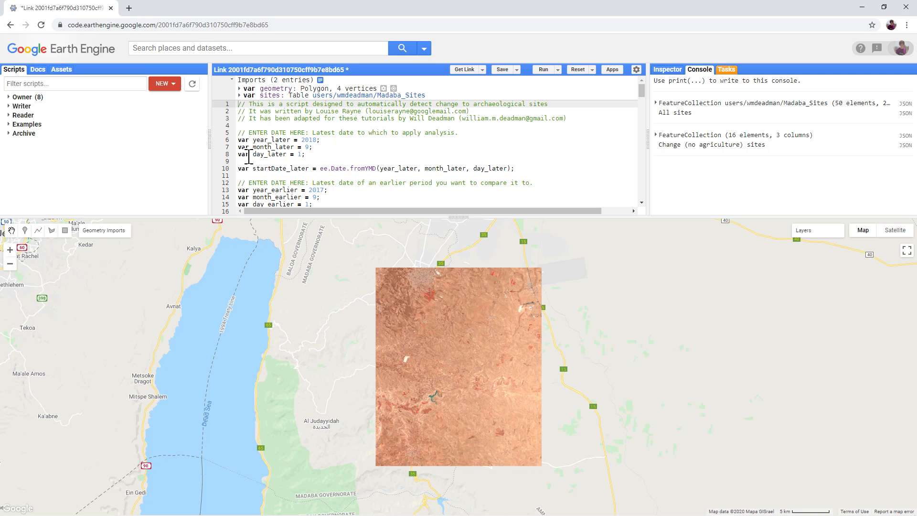
pyautogui.scroll(-3)
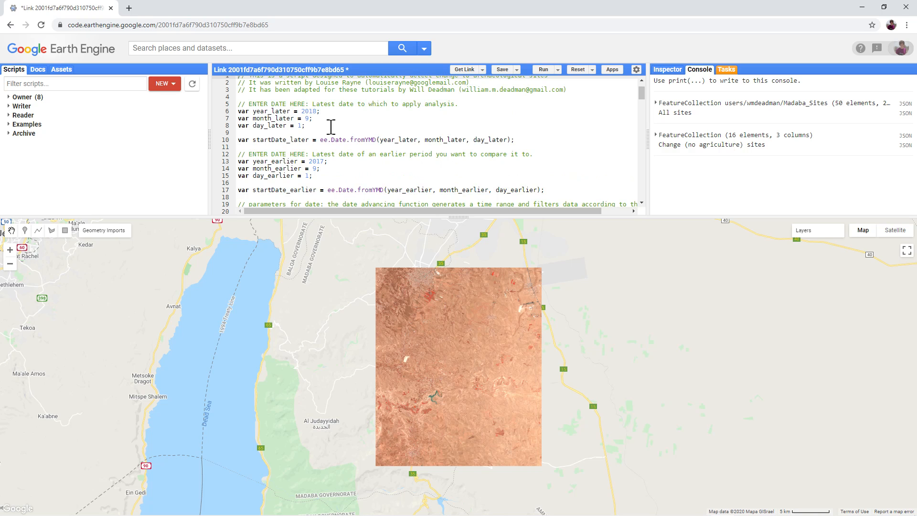
pyautogui.moveTo(361, 132)
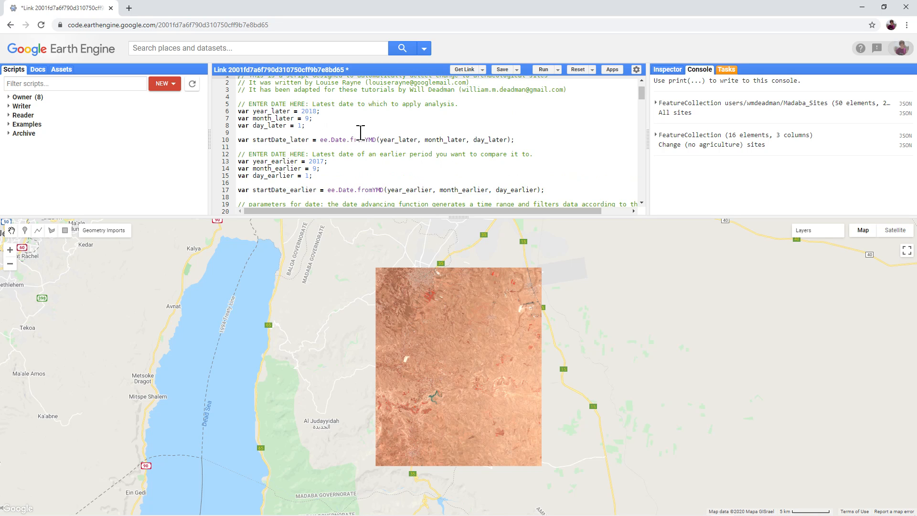
pyautogui.scroll(-3)
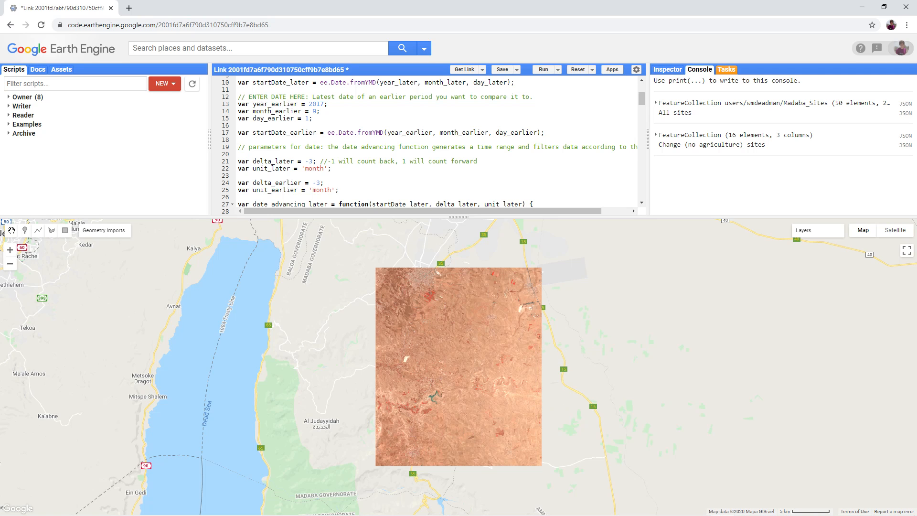
pyautogui.moveTo(507, 397)
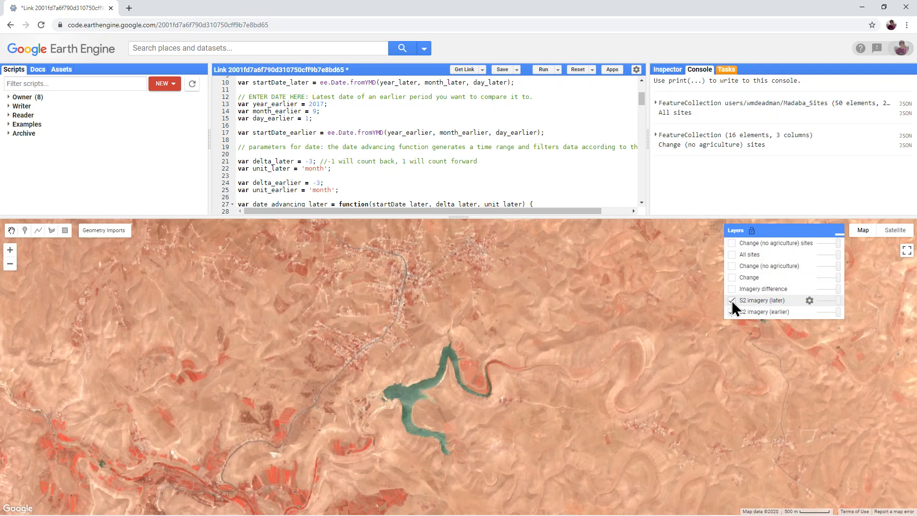
# Toggle the later Sentinel-2 layer off, on and off again to compare the Wala Dam reservoir between dates
pyautogui.click(731, 300)
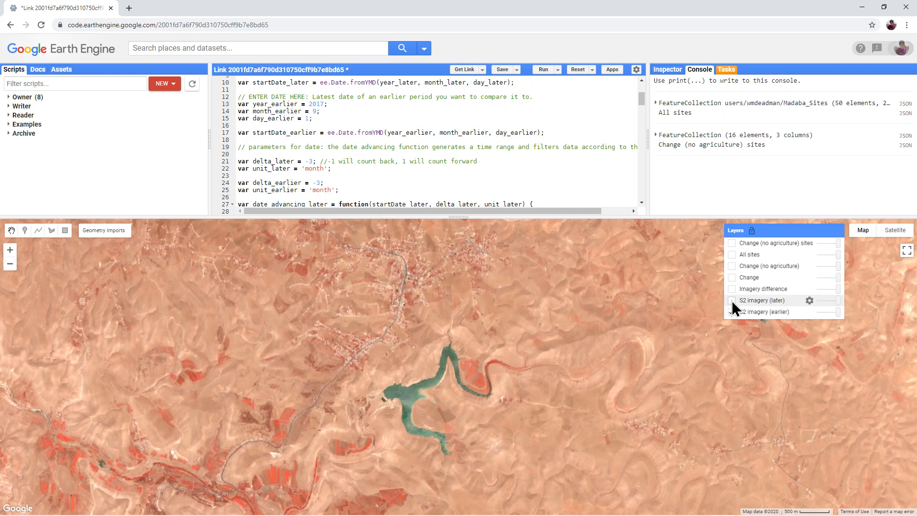
pyautogui.click(732, 300)
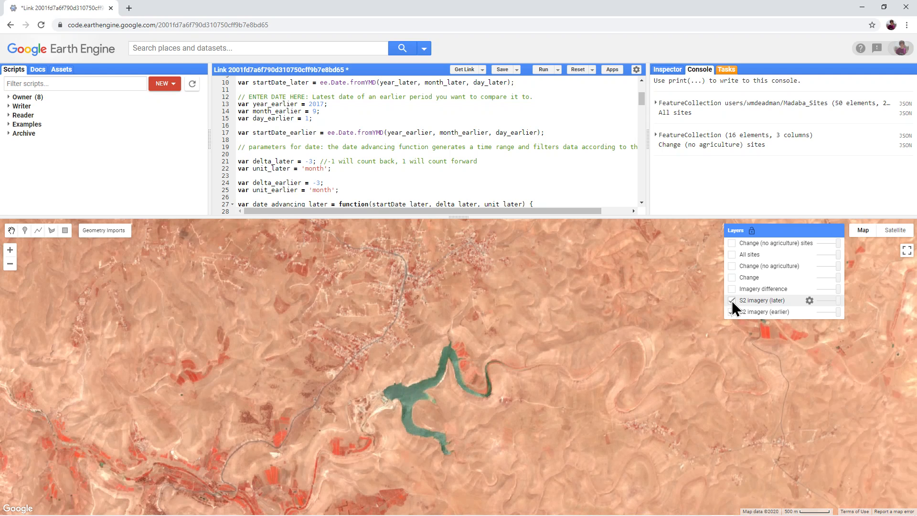
pyautogui.click(733, 300)
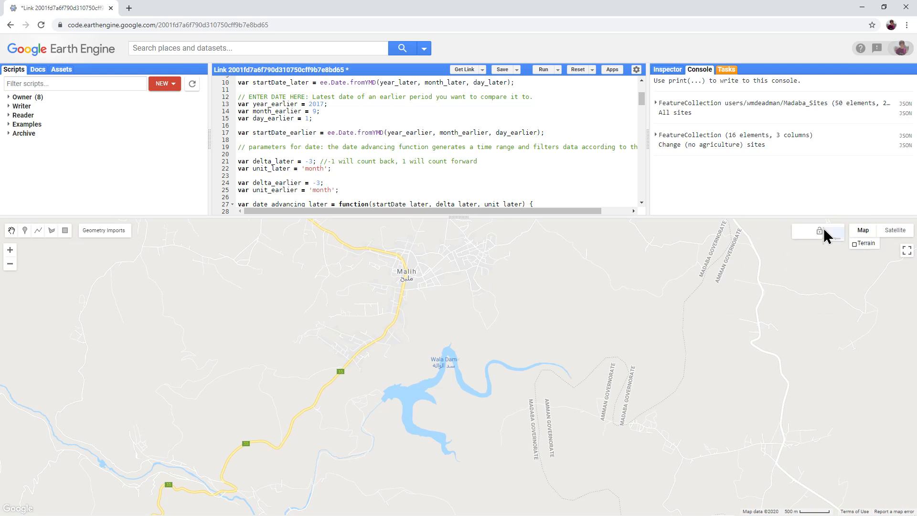
# Show the green detected-change layer over the wider Madaba region
pyautogui.click(818, 230)
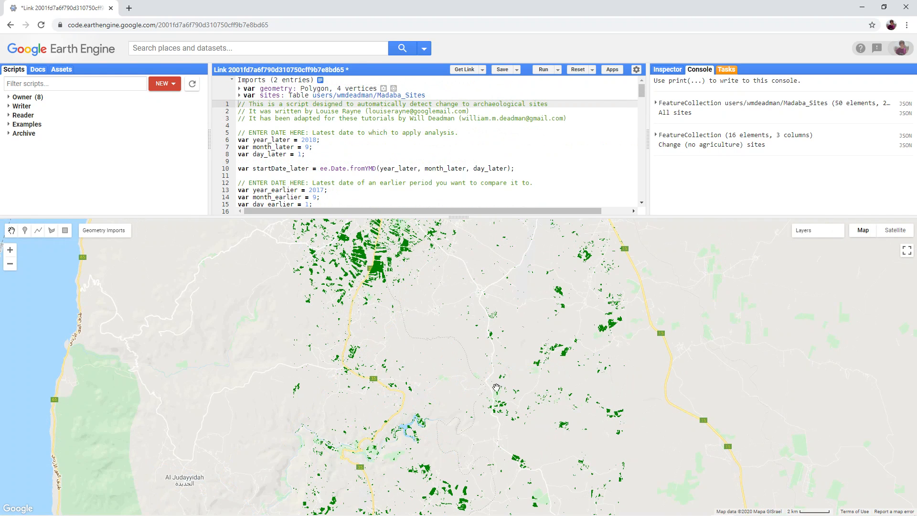
pyautogui.moveTo(492, 381)
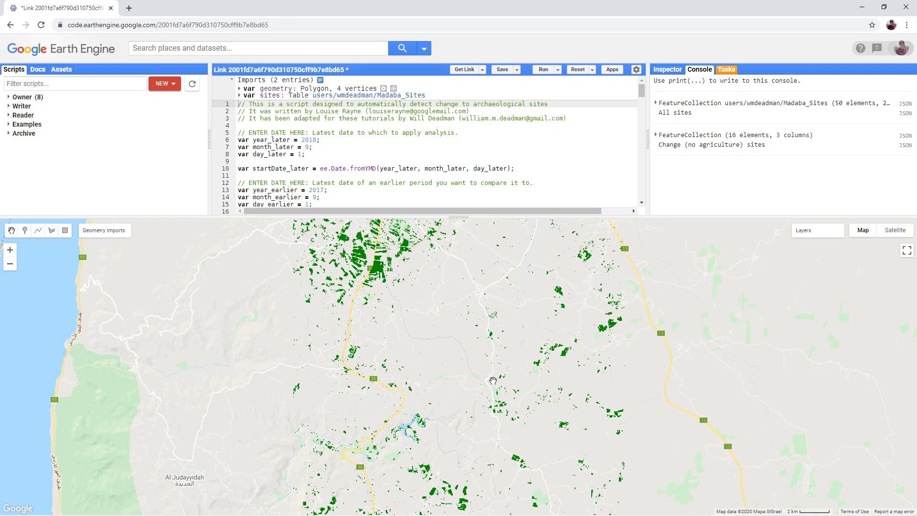
pyautogui.moveTo(604, 372)
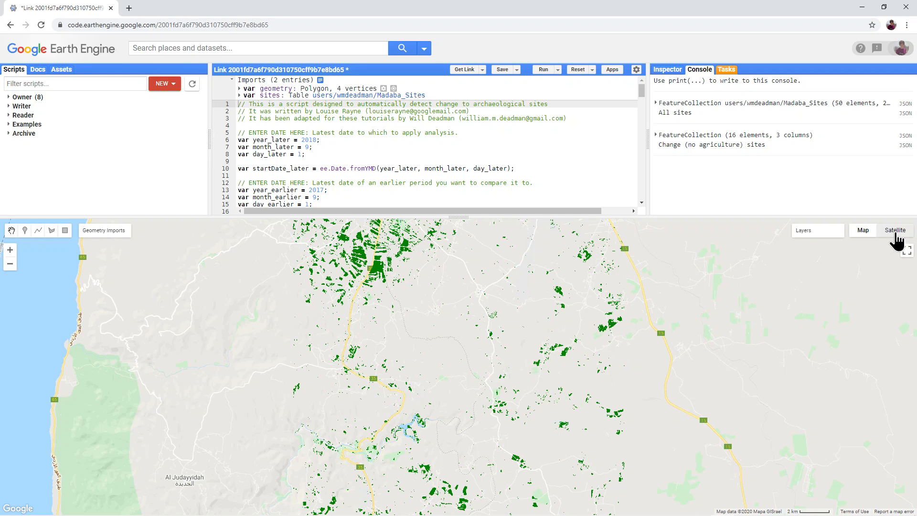
# Switch the base map to Satellite so the green change patches sit over the fields
pyautogui.click(895, 230)
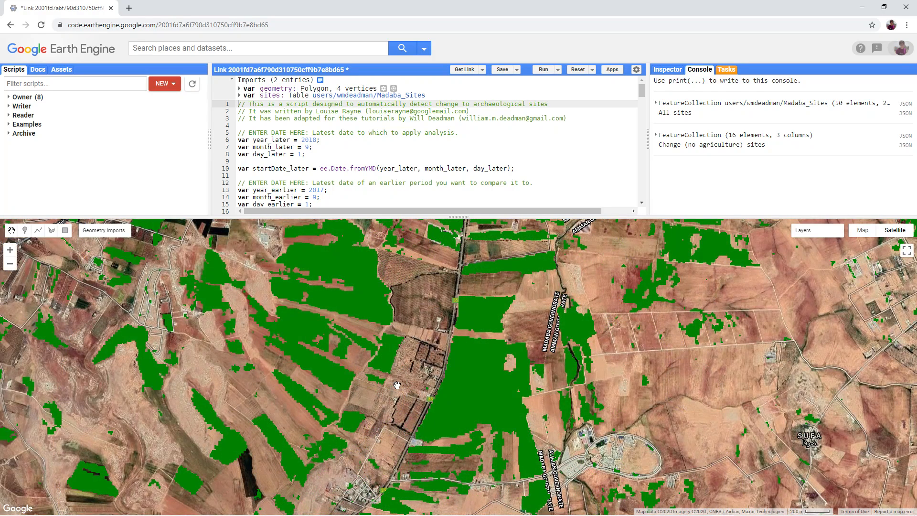
pyautogui.moveTo(481, 382)
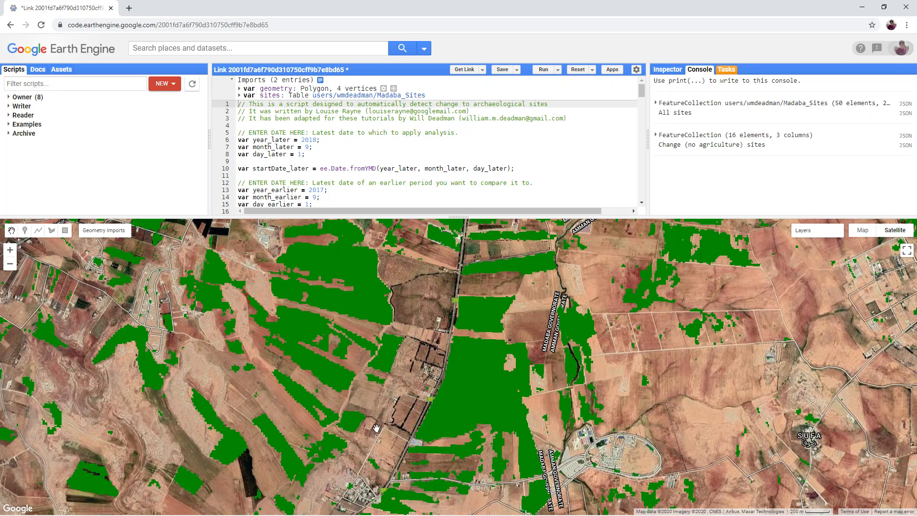
pyautogui.moveTo(548, 370)
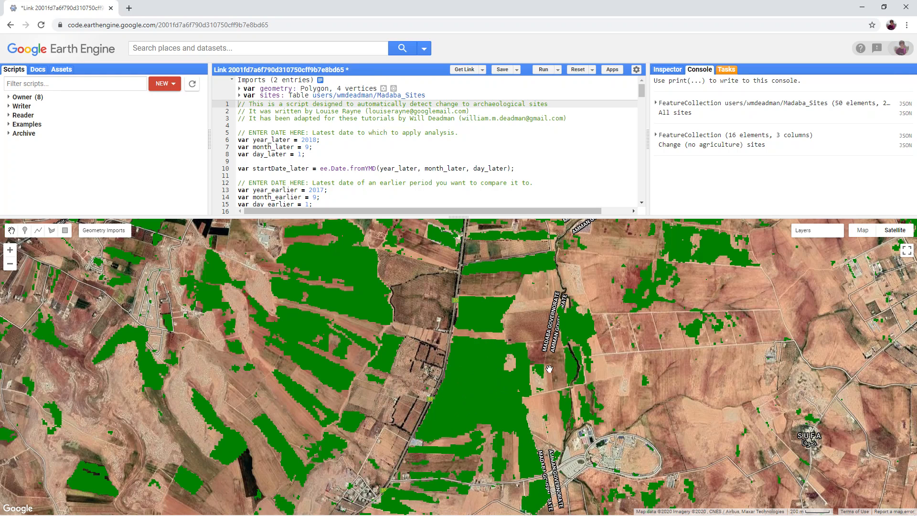
pyautogui.moveTo(512, 397)
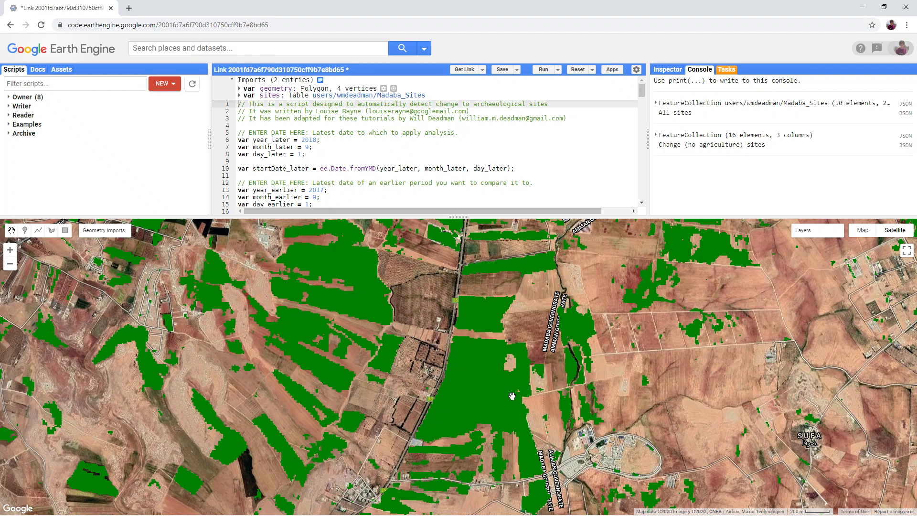
pyautogui.moveTo(511, 403)
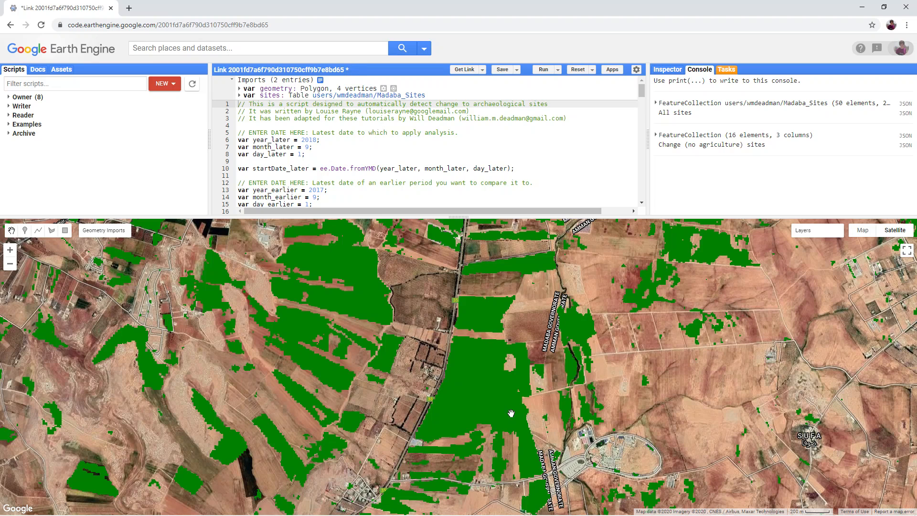
pyautogui.moveTo(814, 237)
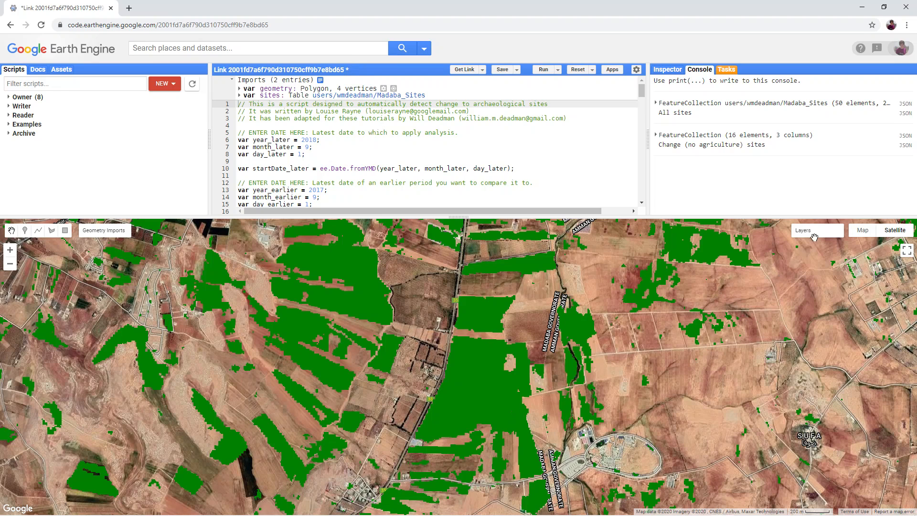
# Return to the road base map with red and green change patches across the Madaba region
pyautogui.click(816, 230)
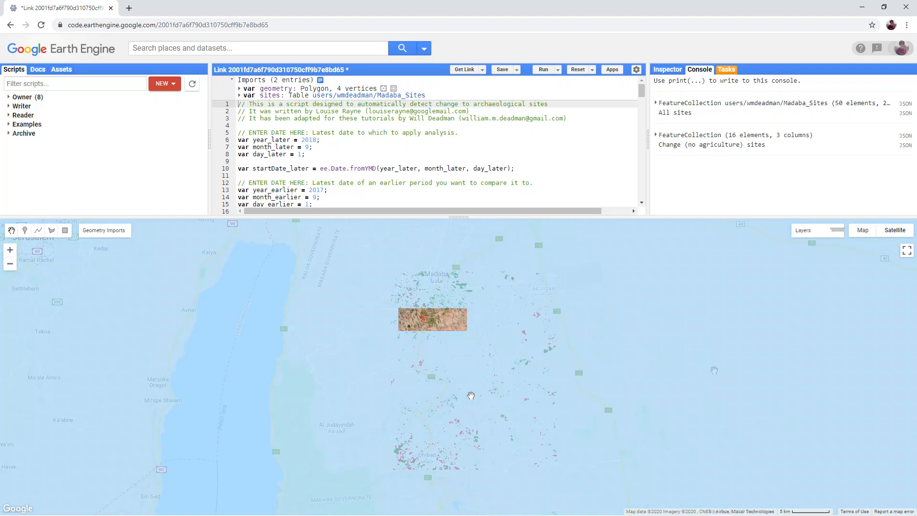
pyautogui.click(862, 230)
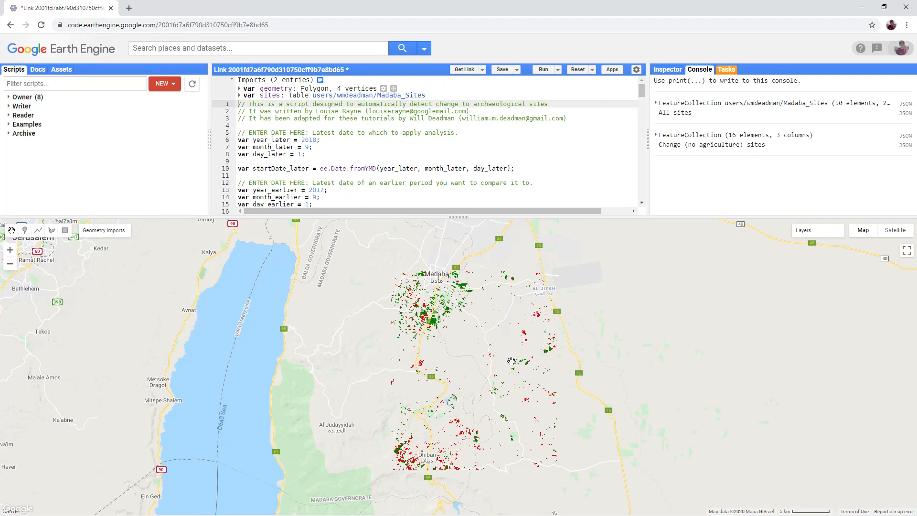
pyautogui.moveTo(450, 332)
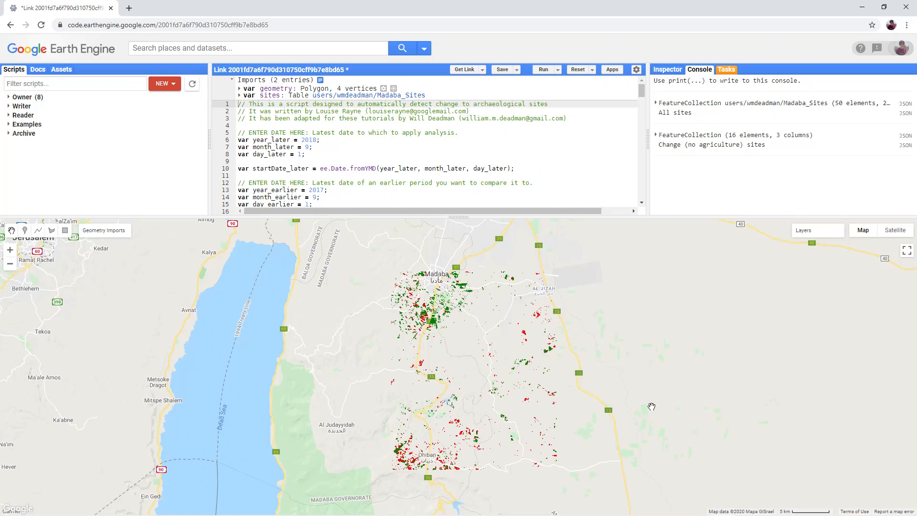
pyautogui.moveTo(647, 405)
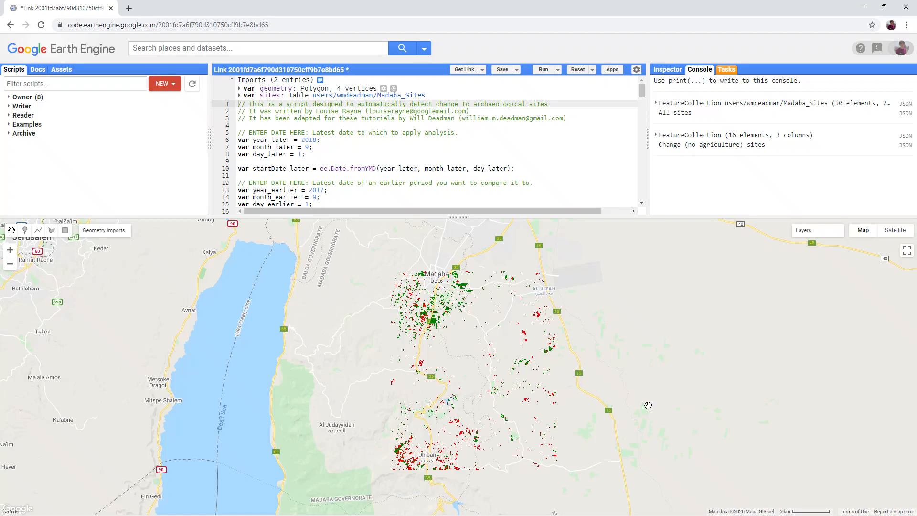
pyautogui.moveTo(647, 405)
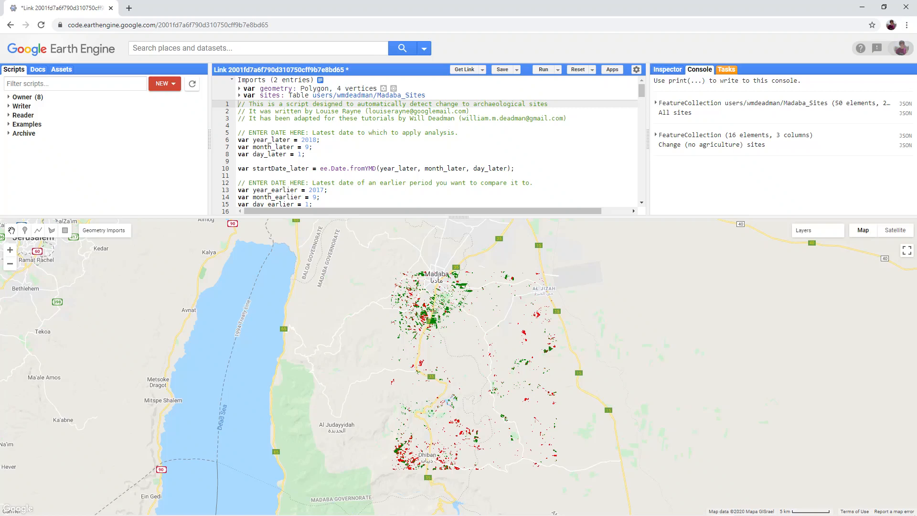
pyautogui.moveTo(492, 312)
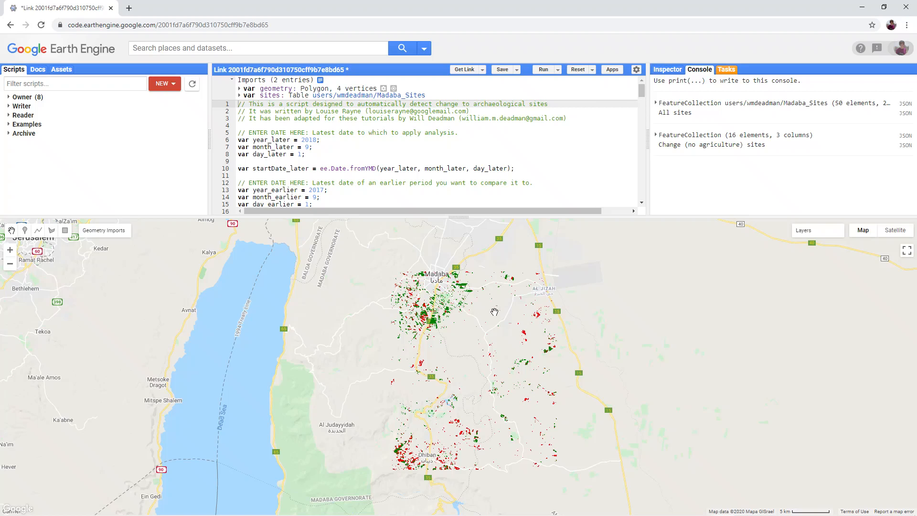
pyautogui.moveTo(554, 309)
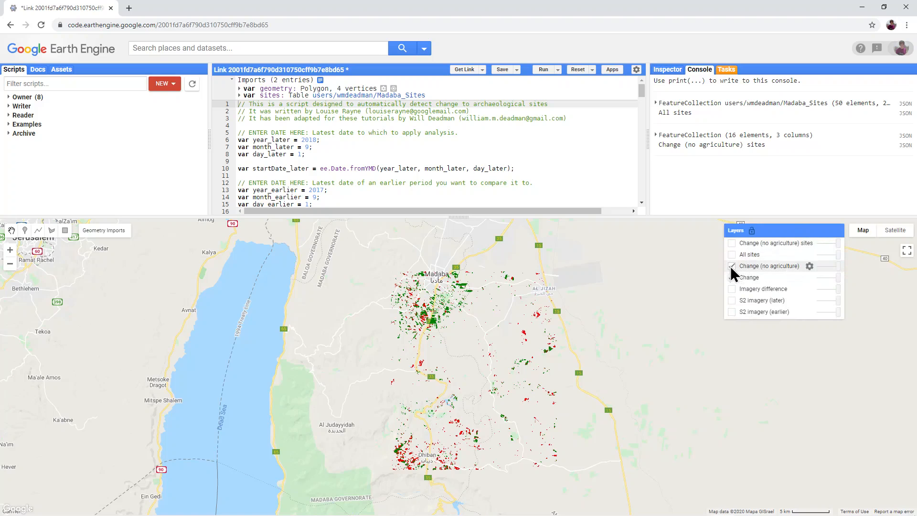
# Hide 'Change (no agriculture)' and show the 'All sites' green polygons
pyautogui.click(732, 266)
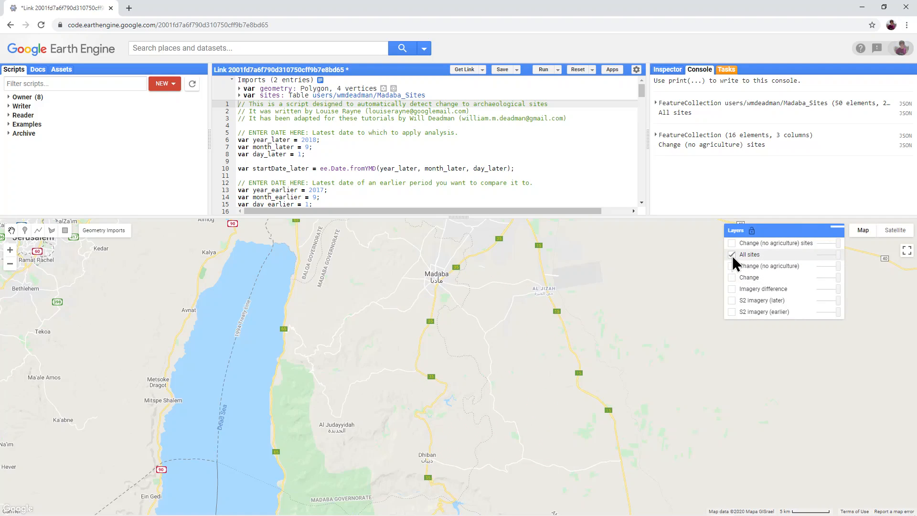
pyautogui.click(731, 254)
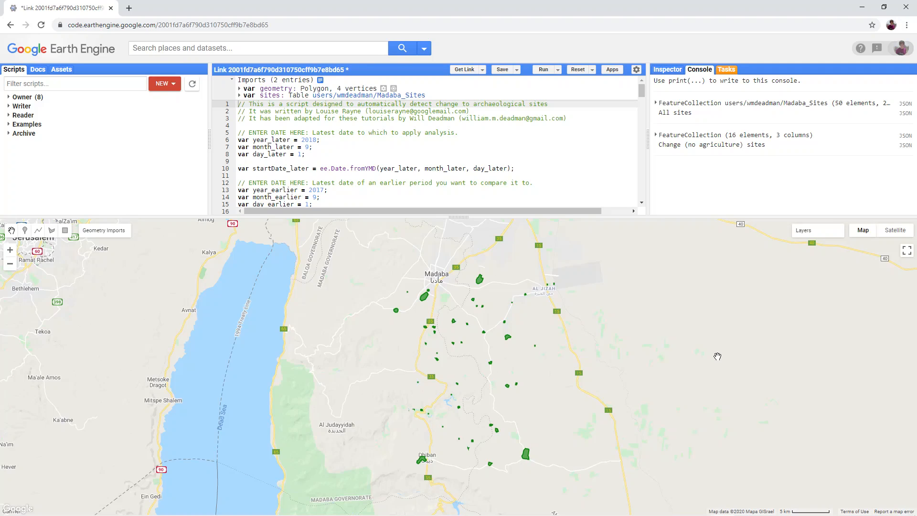
pyautogui.moveTo(721, 354)
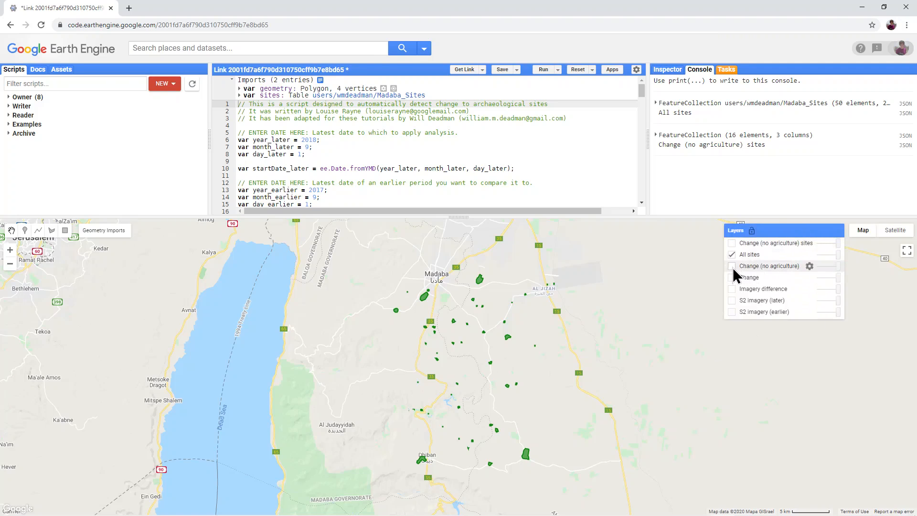
# Show 'Change (no agriculture)' and 'Change (no agriculture) sites' over the green site outlines
pyautogui.click(731, 265)
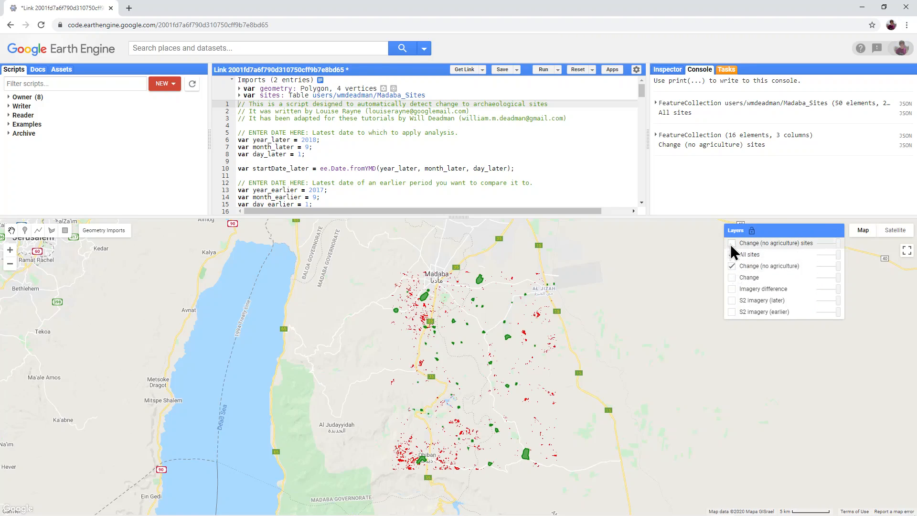
pyautogui.click(731, 254)
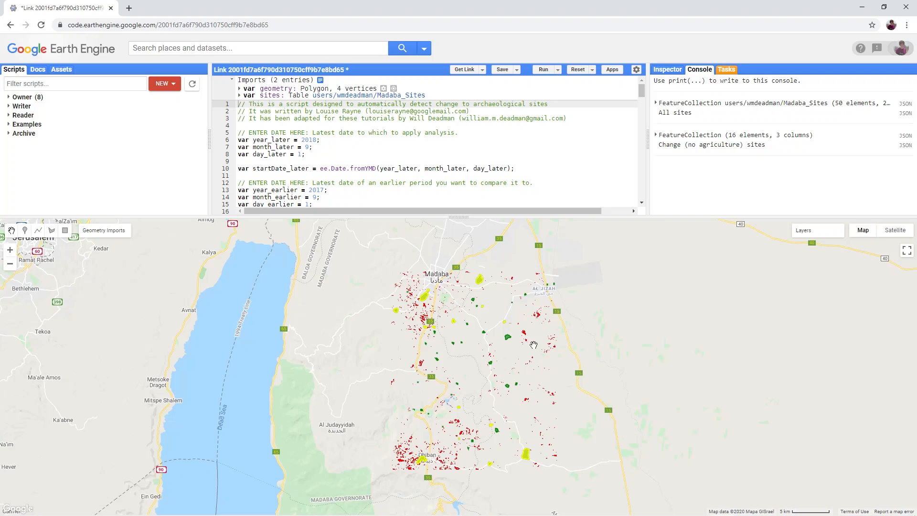
pyautogui.moveTo(481, 279)
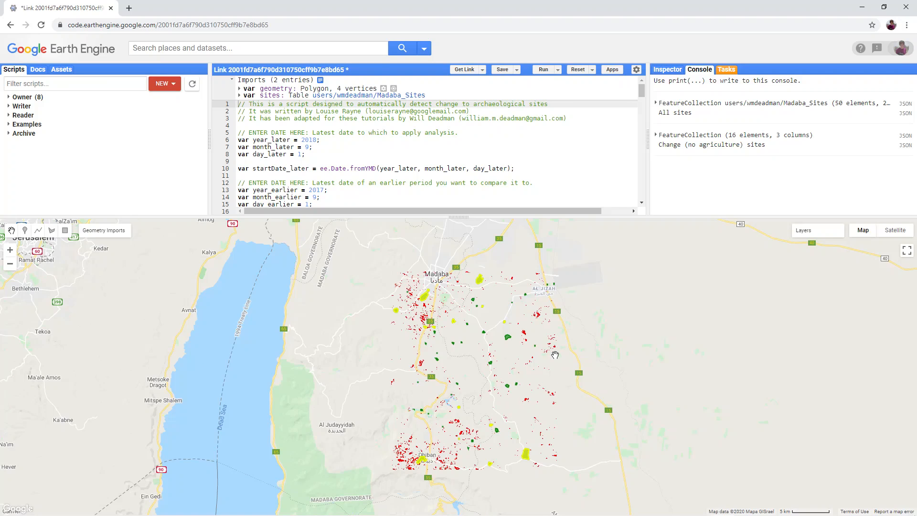
pyautogui.moveTo(720, 137)
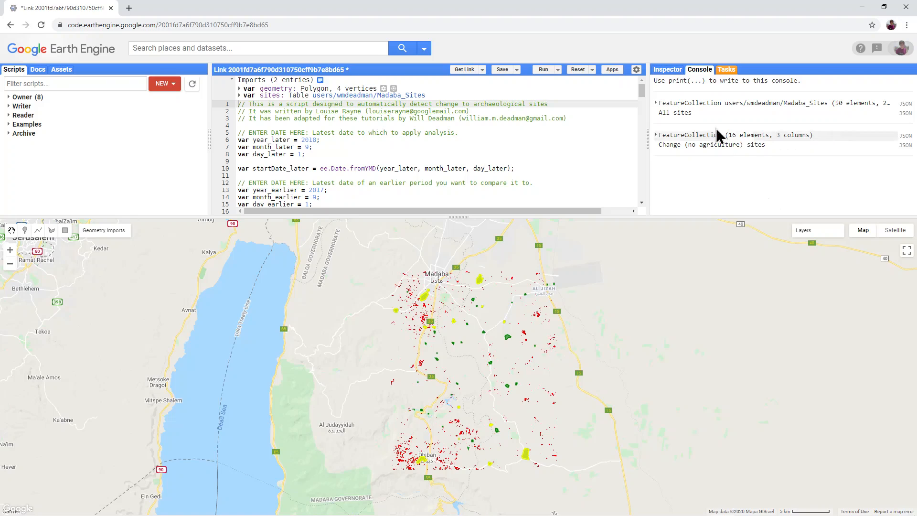
# Expand the All sites (50) and Change (no agriculture) sites (16) FeatureCollections in the console
pyautogui.click(656, 103)
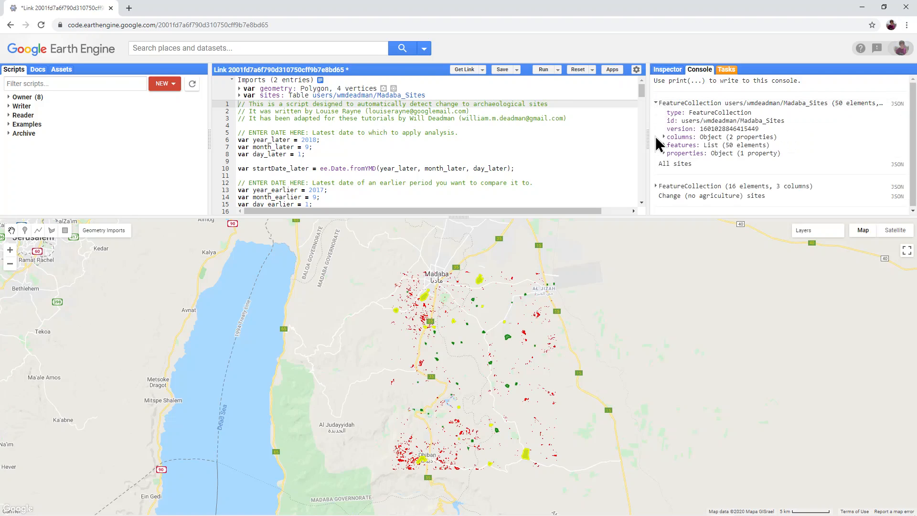
pyautogui.click(656, 186)
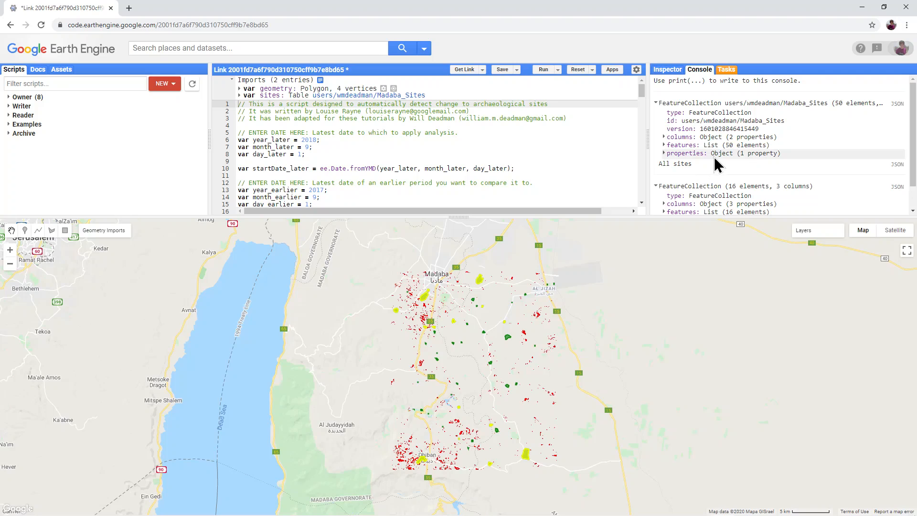
pyautogui.moveTo(824, 118)
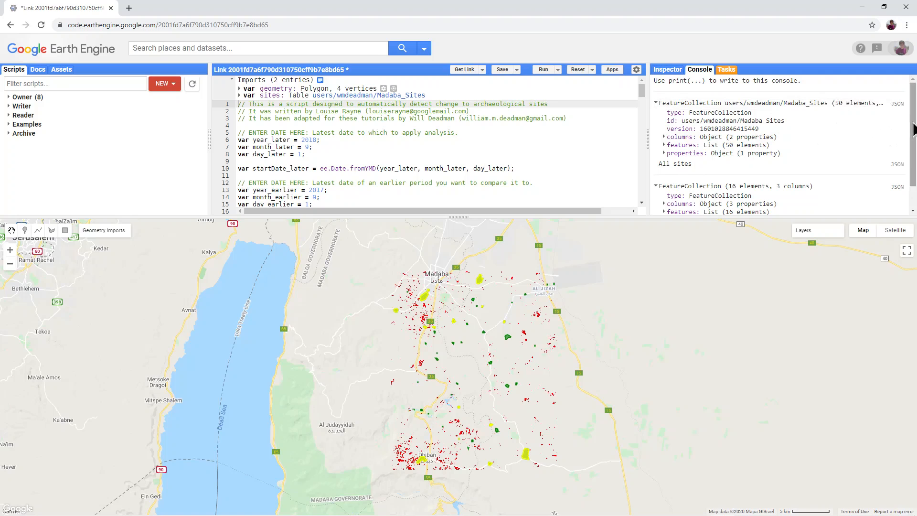
pyautogui.scroll(-3)
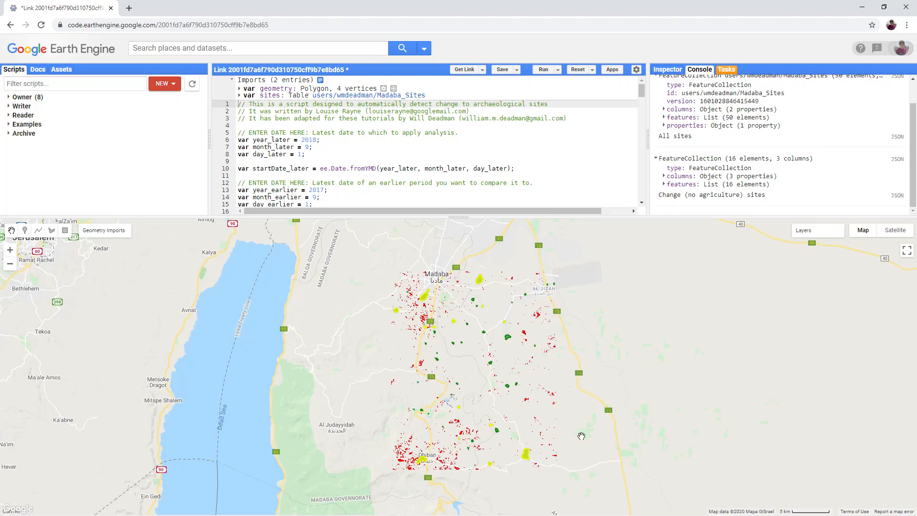
pyautogui.moveTo(649, 325)
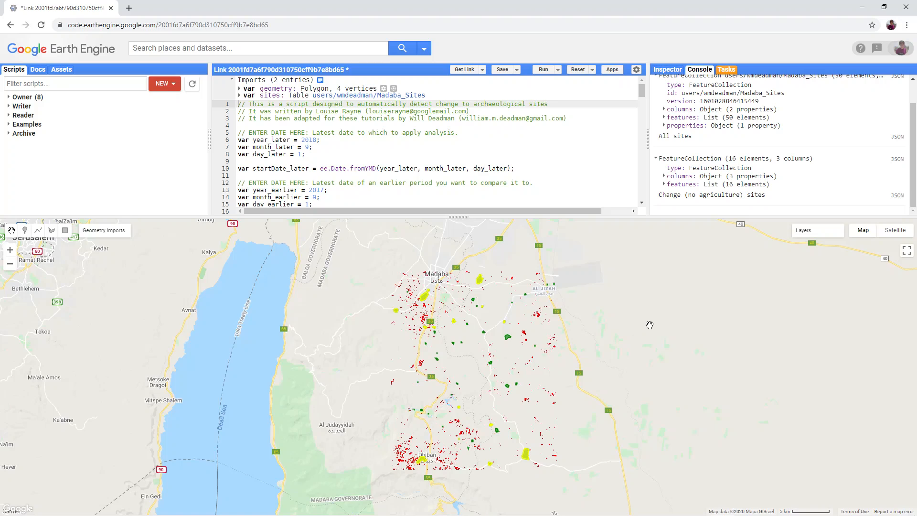
pyautogui.moveTo(653, 332)
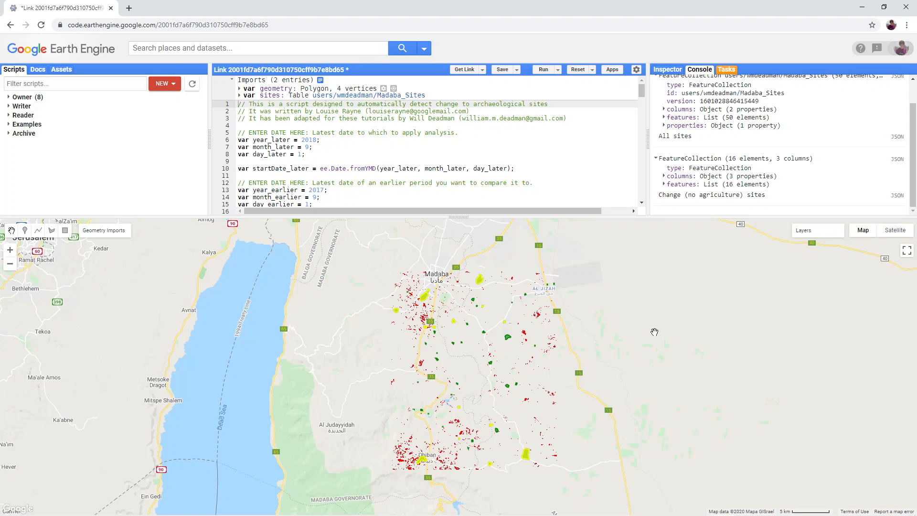
pyautogui.moveTo(653, 330)
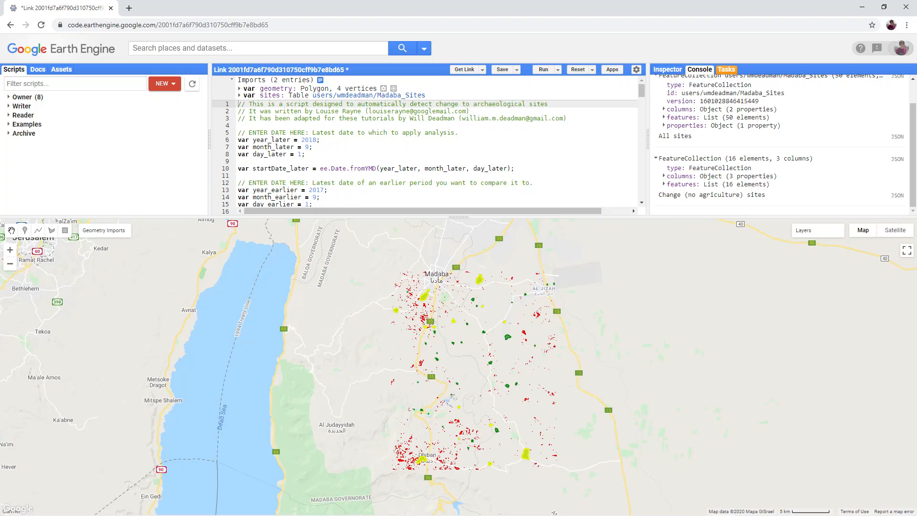
pyautogui.moveTo(370, 348)
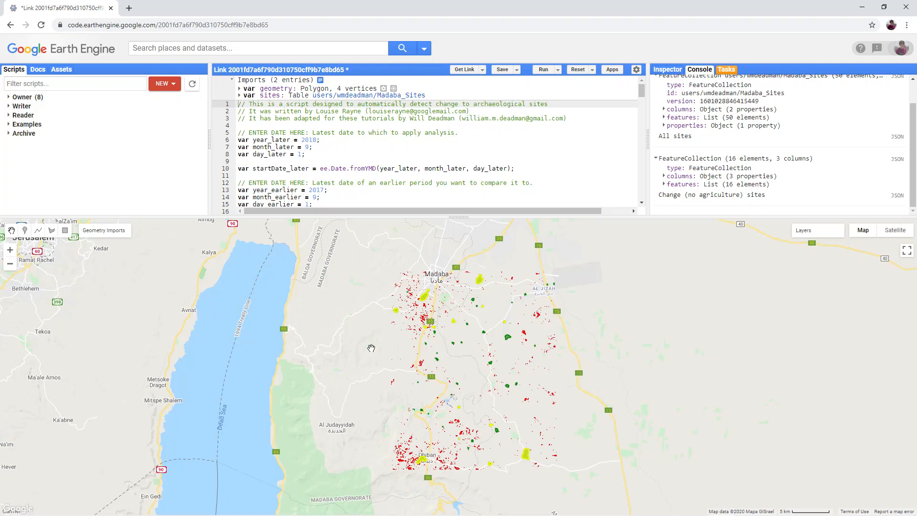